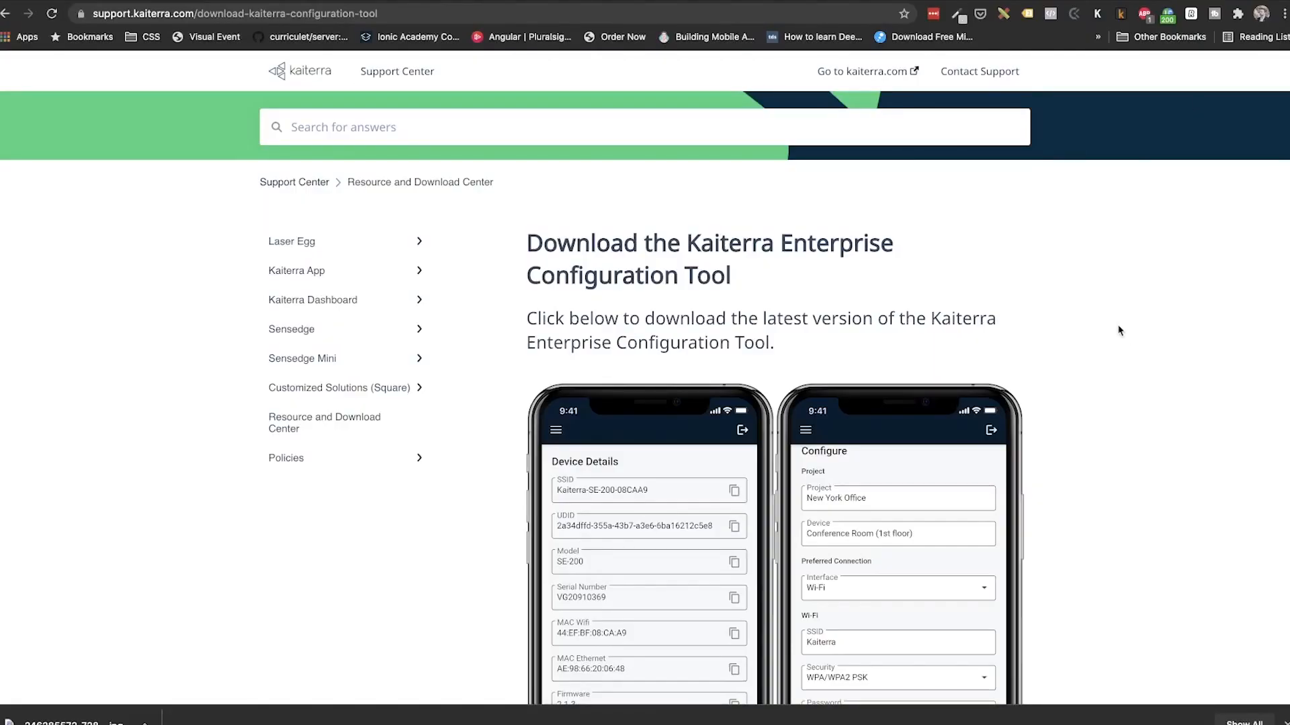
scroll("down", 3)
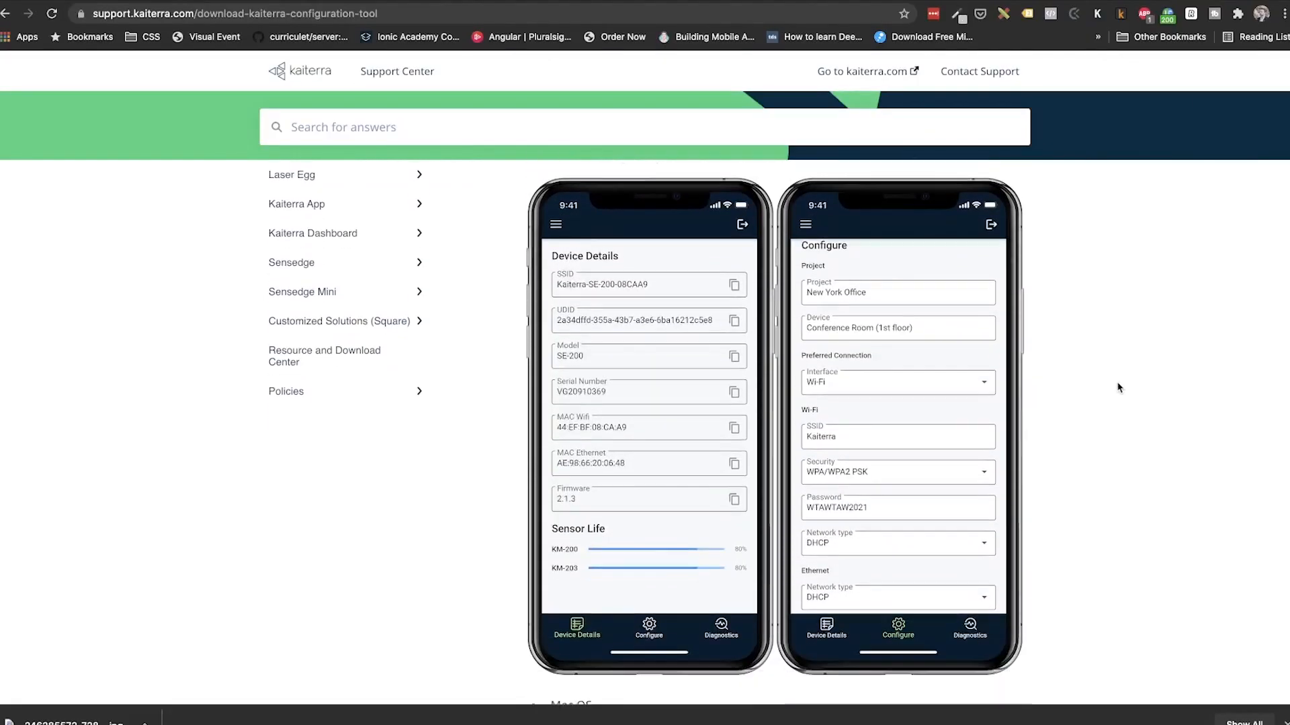
scroll("down", 3)
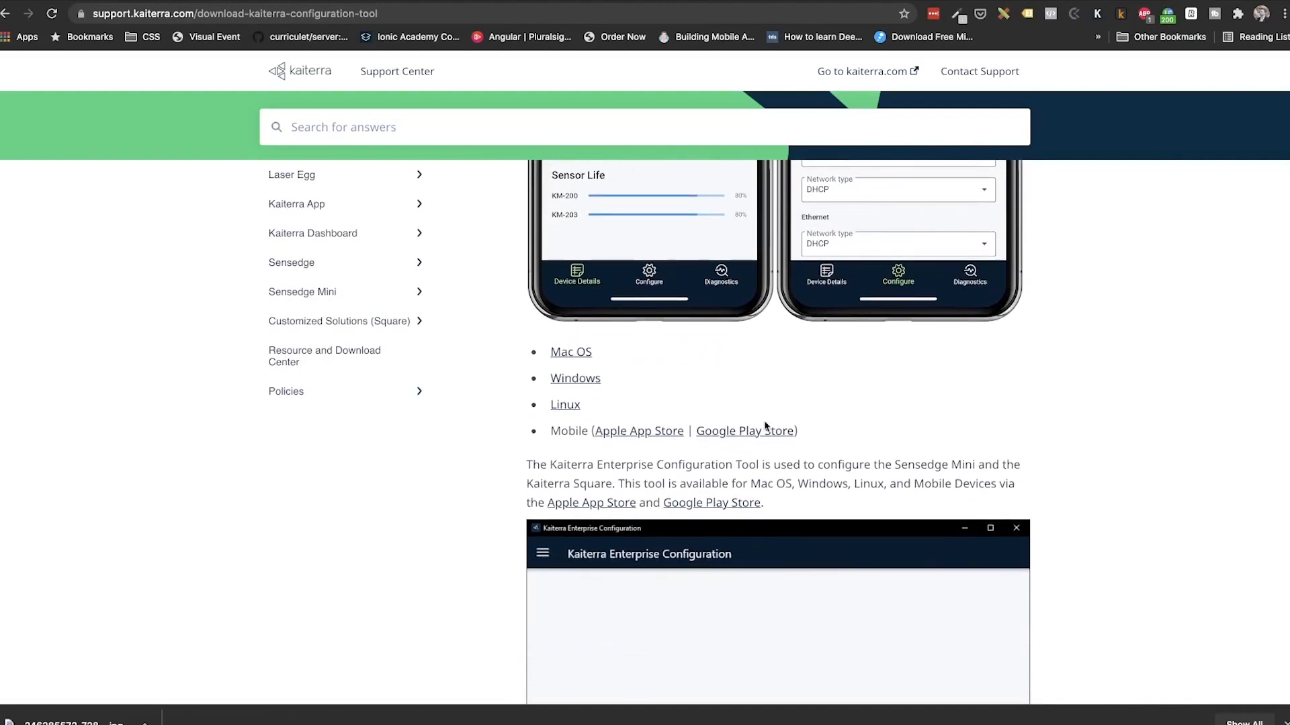